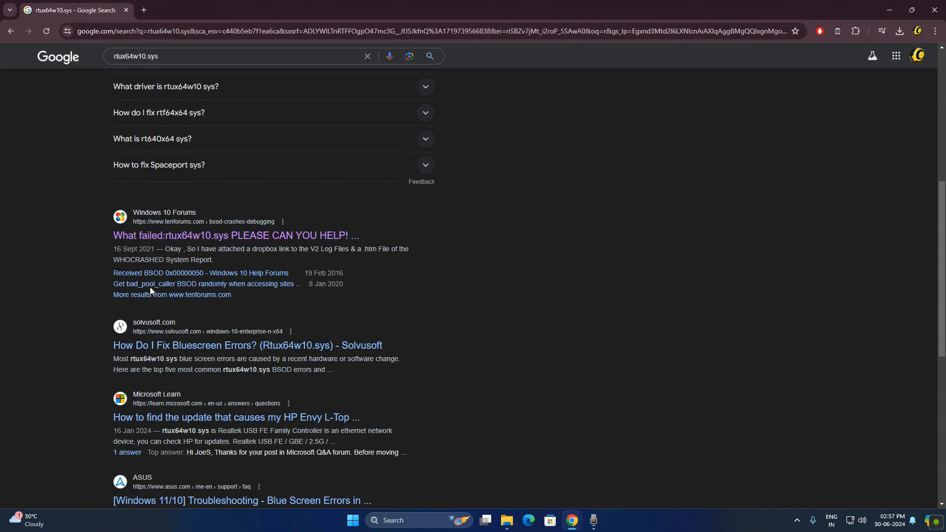
# Open the Microsoft Community result about the DRIVER_IRQL_NOT_LESS_OR_EQUAL rtux64w10.sys error
pyautogui.click(248, 345)
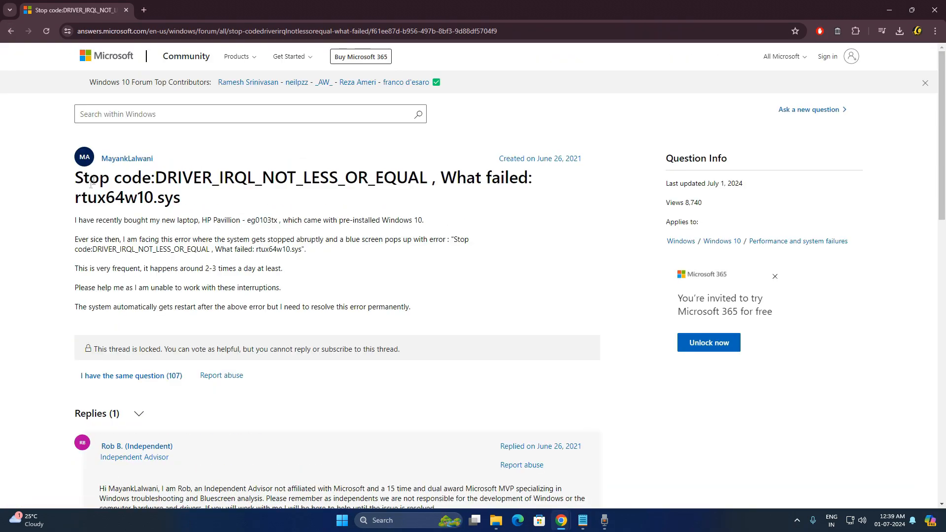
# Highlight the reply naming the Realtek USB FE driver, open Settings, then view the TP-Link driver tab
pyautogui.scroll(-3)
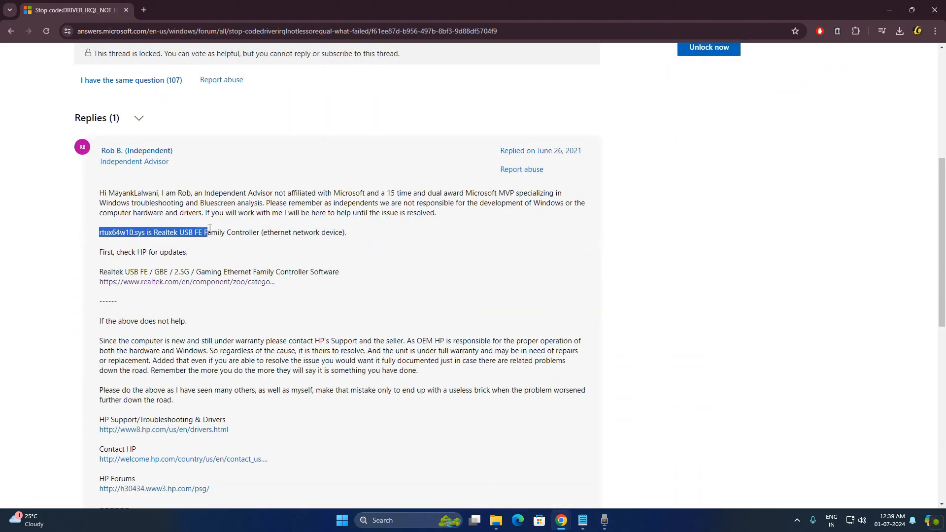
pyautogui.doubleClick(276, 232)
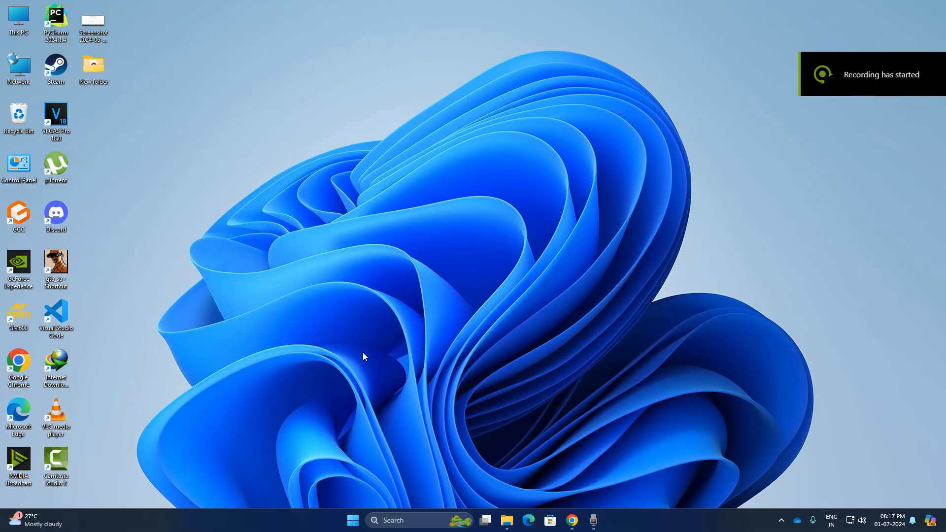
pyautogui.click(352, 521)
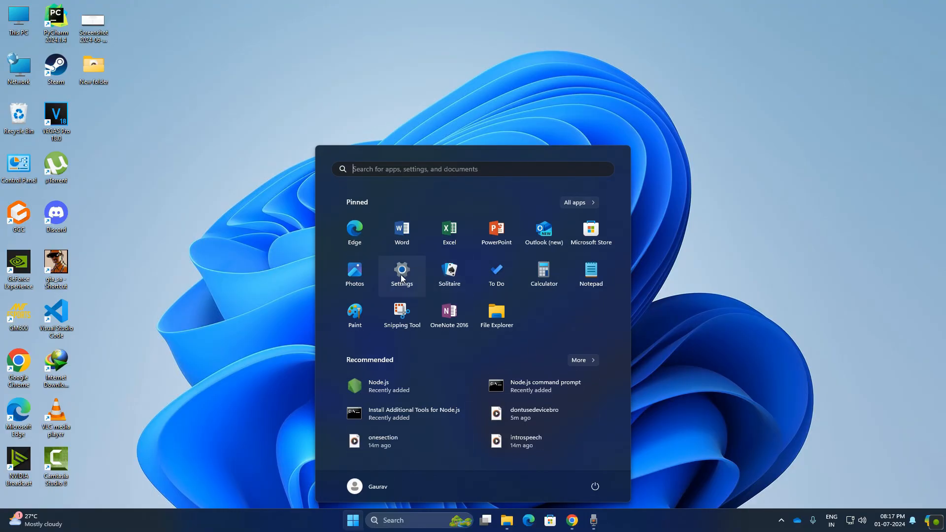
pyautogui.click(401, 271)
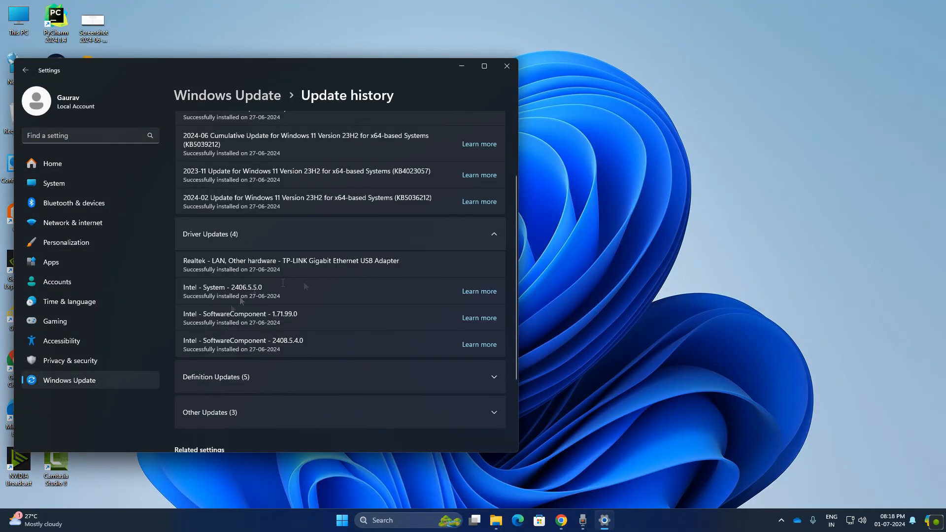
pyautogui.click(506, 65)
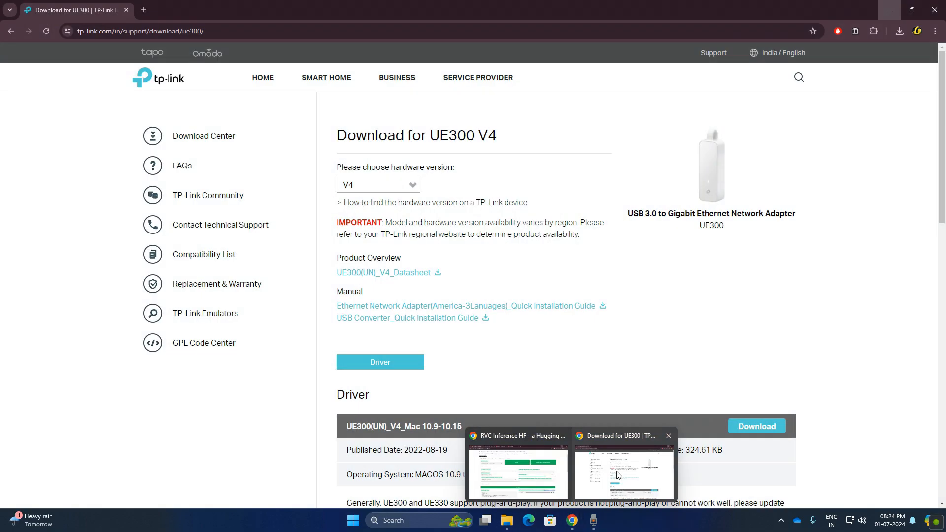
pyautogui.scroll(-3)
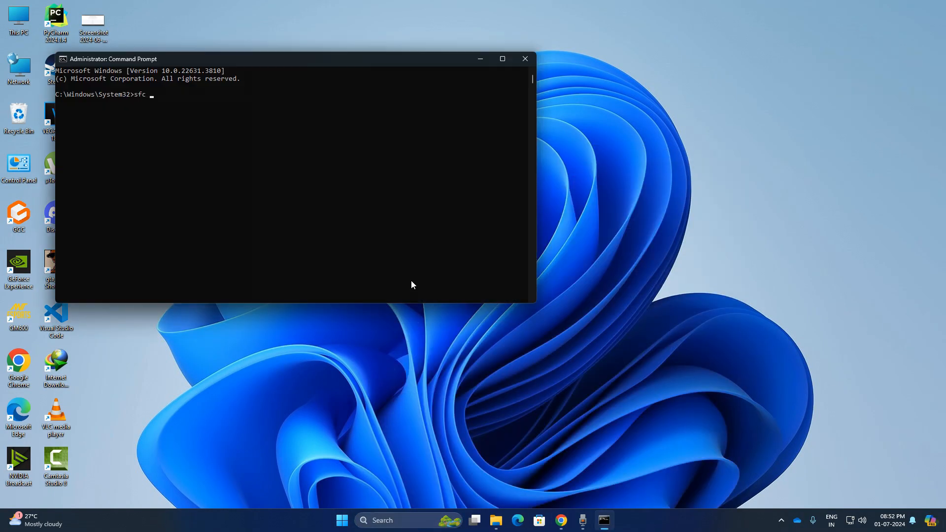
# Run sfc /scannow and let verification finish with no integrity violations
pyautogui.write('/scannow')
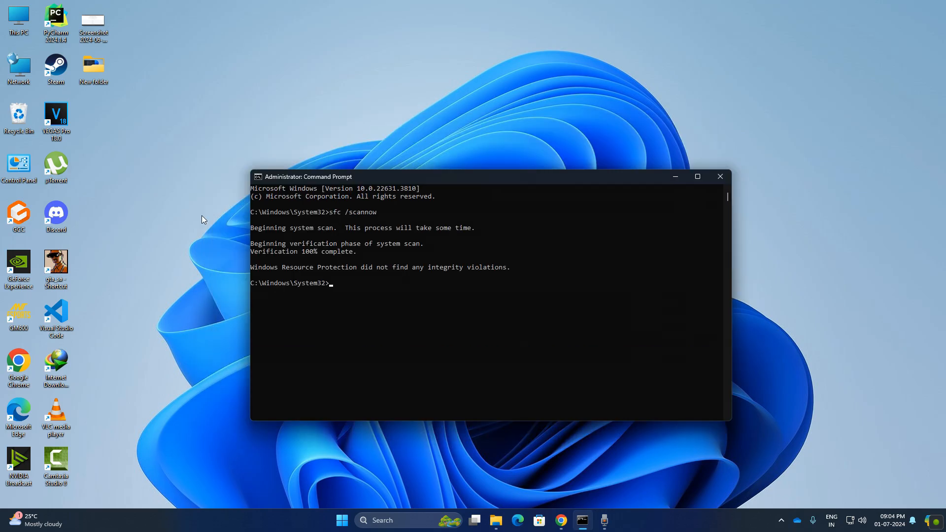
# Run chkdsk c: /f /r and answer n to scheduling it at restart
pyautogui.write('chk')
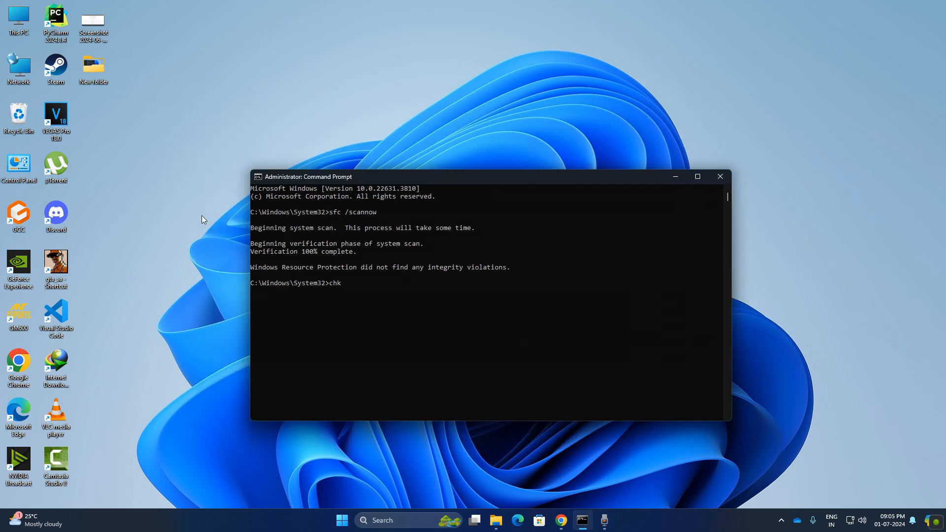
pyautogui.write('dsk c')
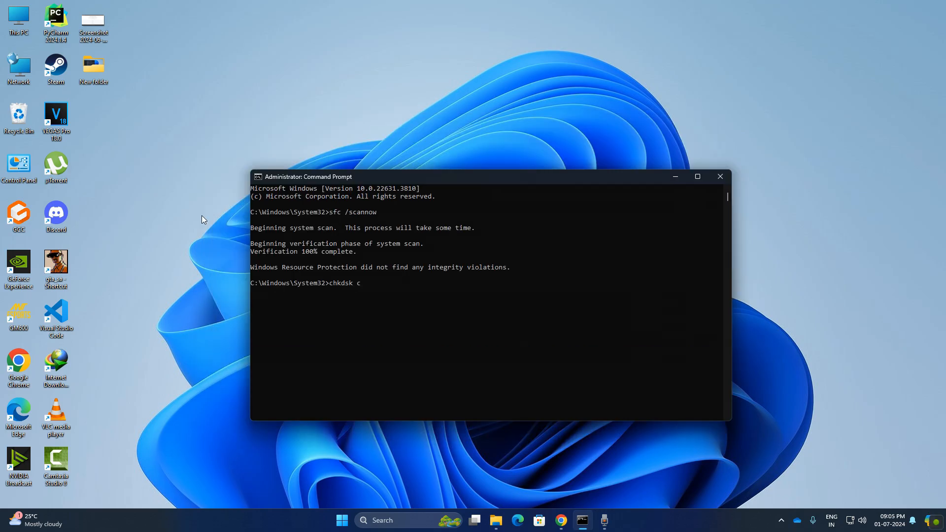
pyautogui.write(': /f /r')
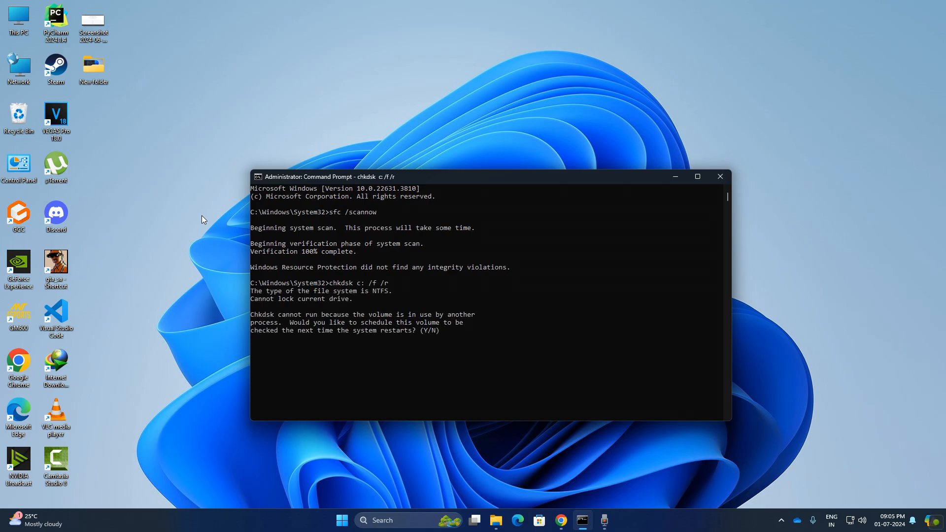
pyautogui.write('n')
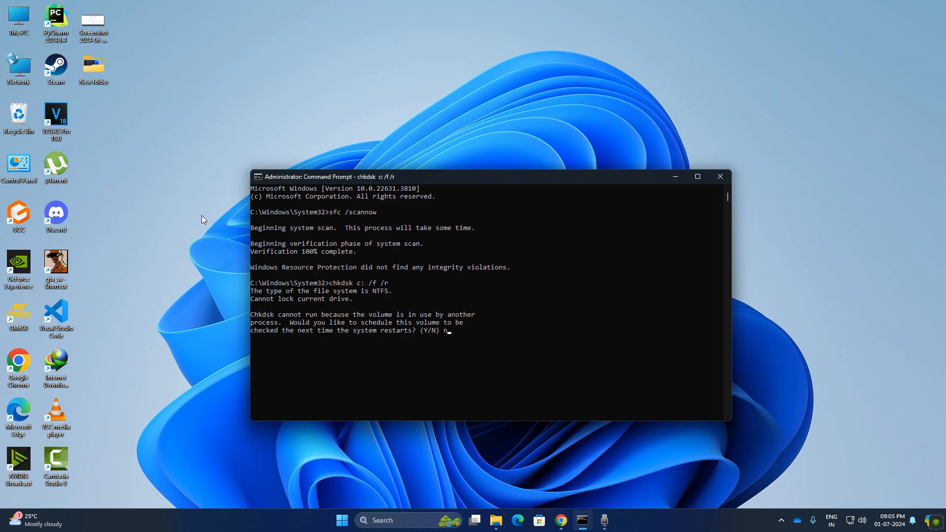
pyautogui.click(341, 520)
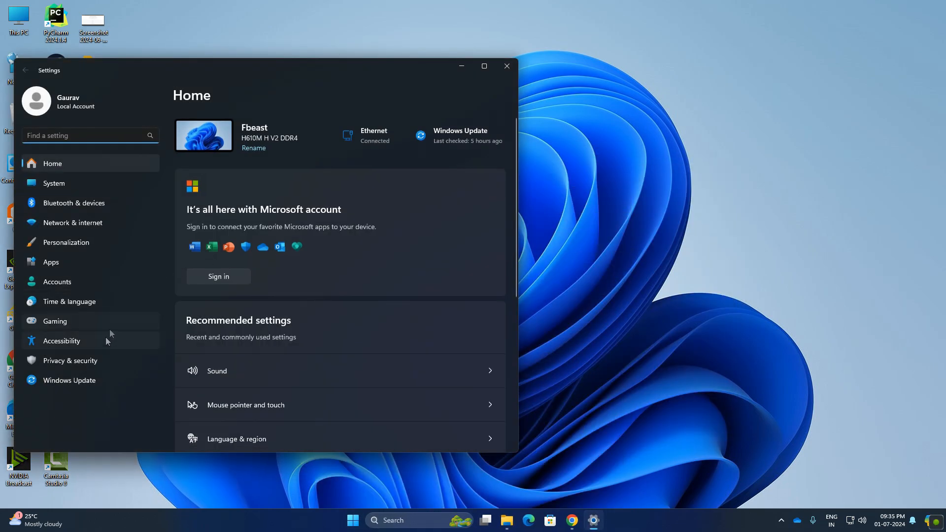
# Open Uninstall updates via Windows Update's Update history page
pyautogui.click(69, 380)
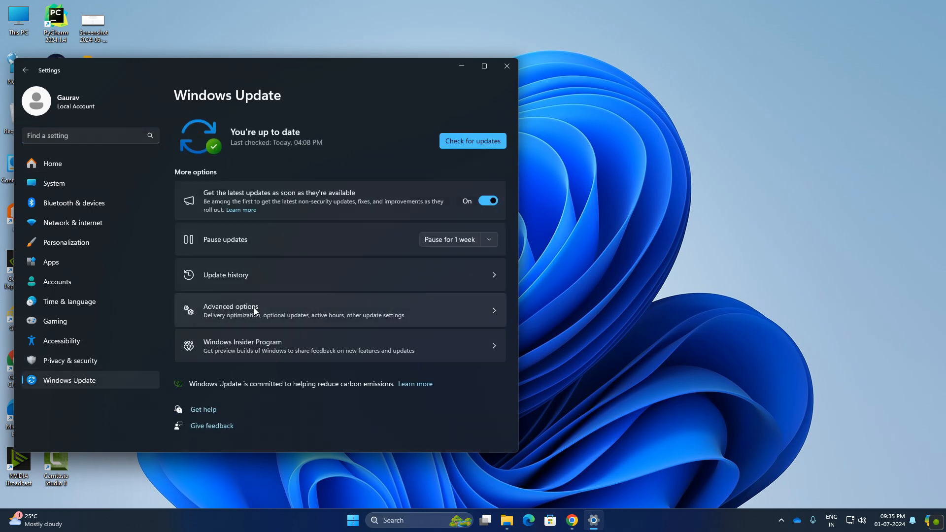
pyautogui.click(225, 274)
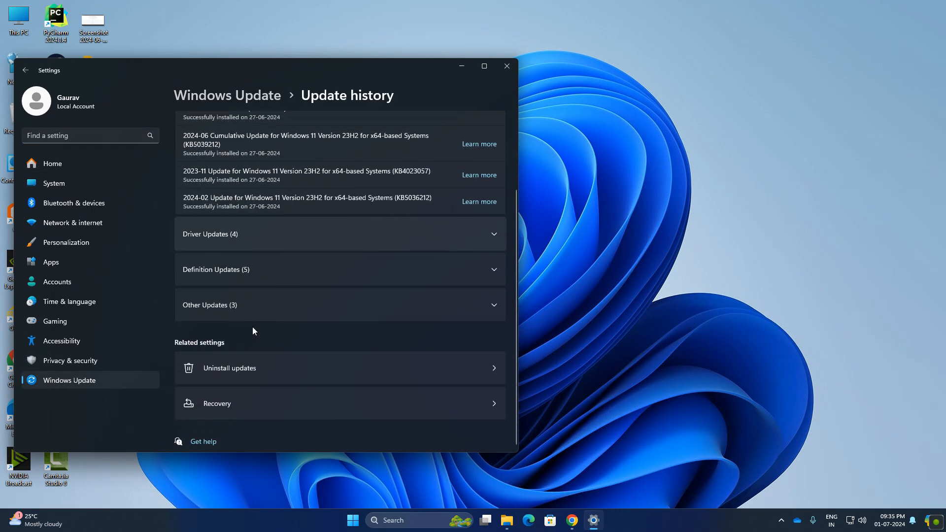
pyautogui.click(229, 368)
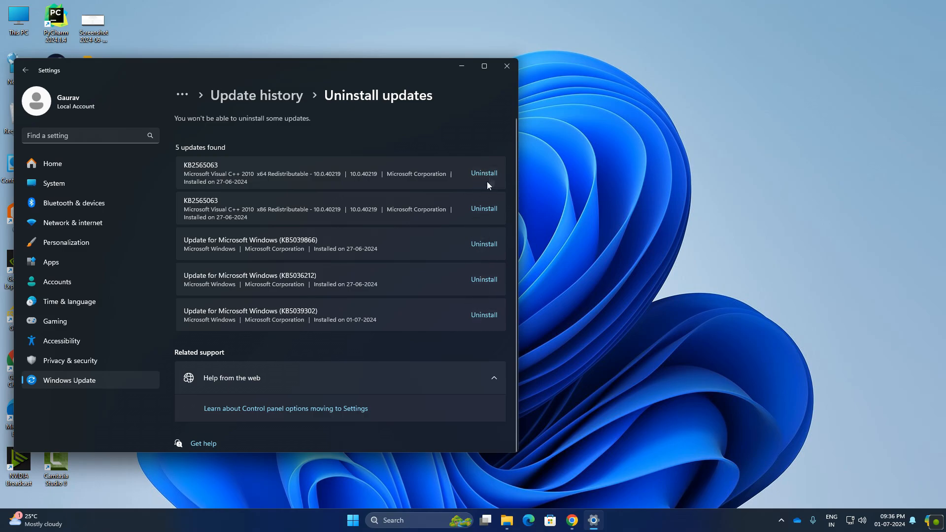
pyautogui.moveTo(379, 333)
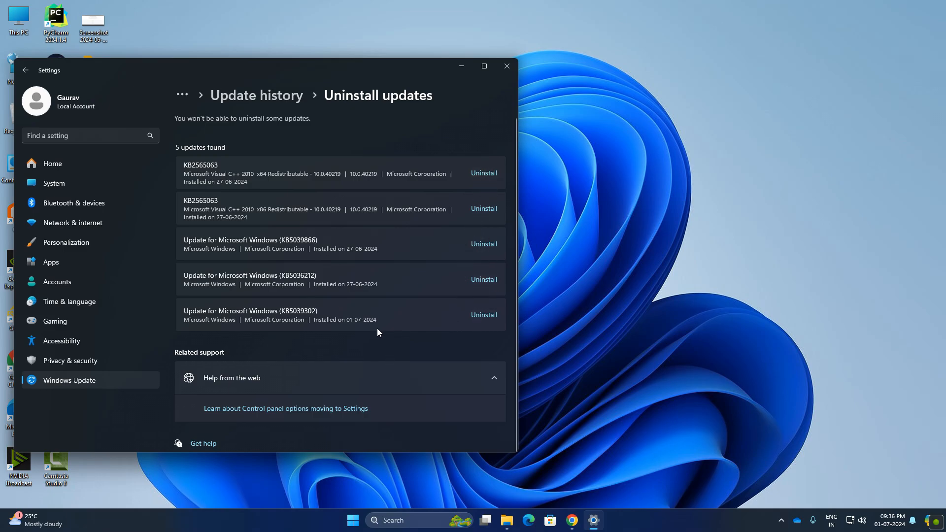